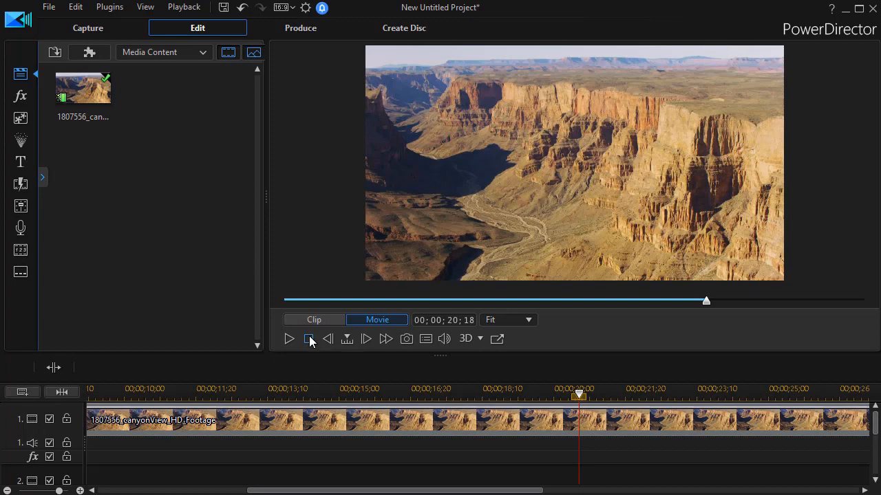
- Stop the canyon footage playback and open the Title Room
left_click(308, 338)
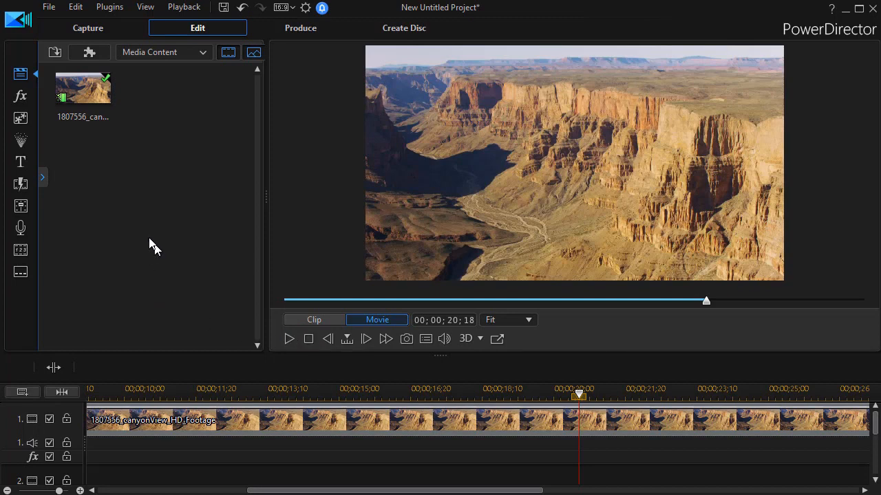
mouse_move(126, 222)
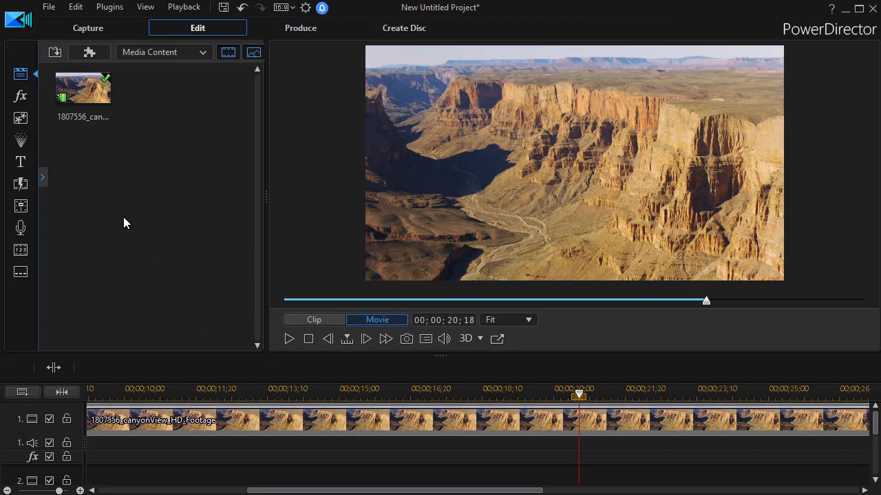
mouse_move(20, 161)
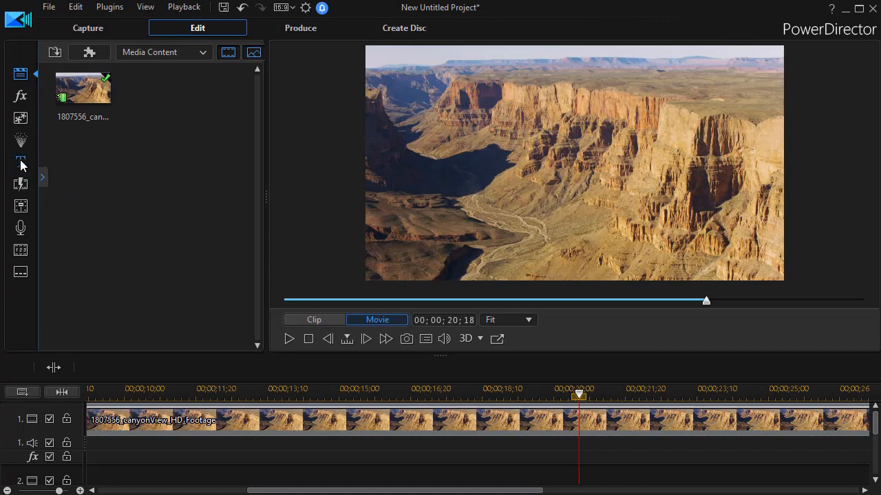
left_click(21, 162)
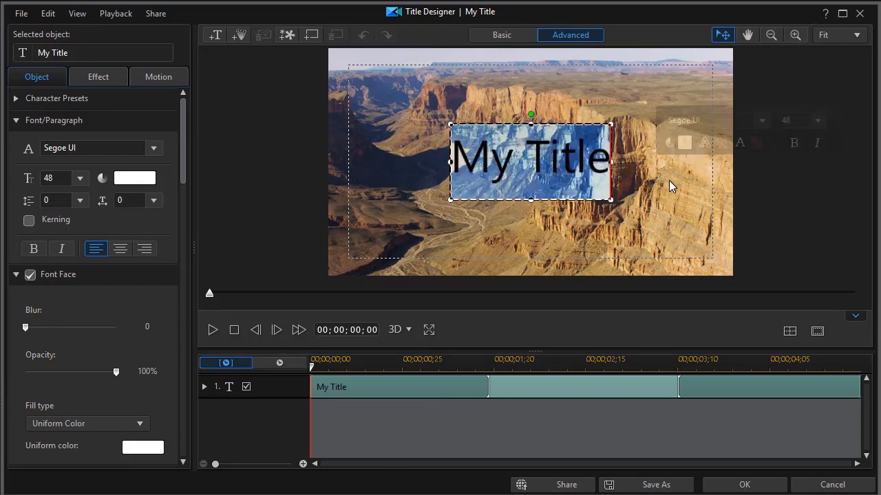
- Type 'Canyon' over the My Title placeholder text
type("Canyon")
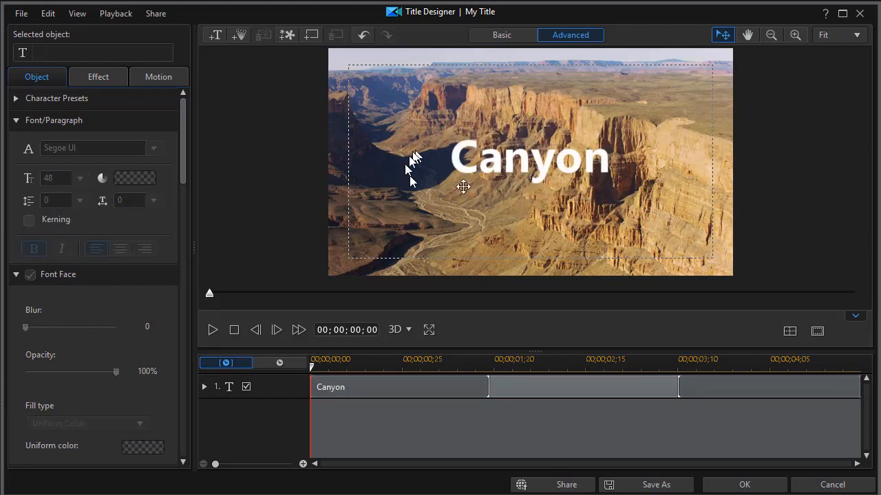
mouse_move(402, 210)
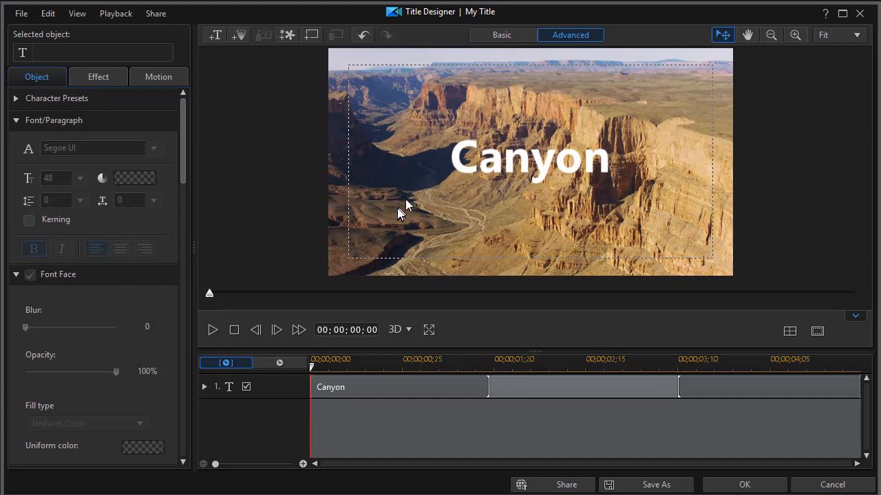
mouse_move(361, 188)
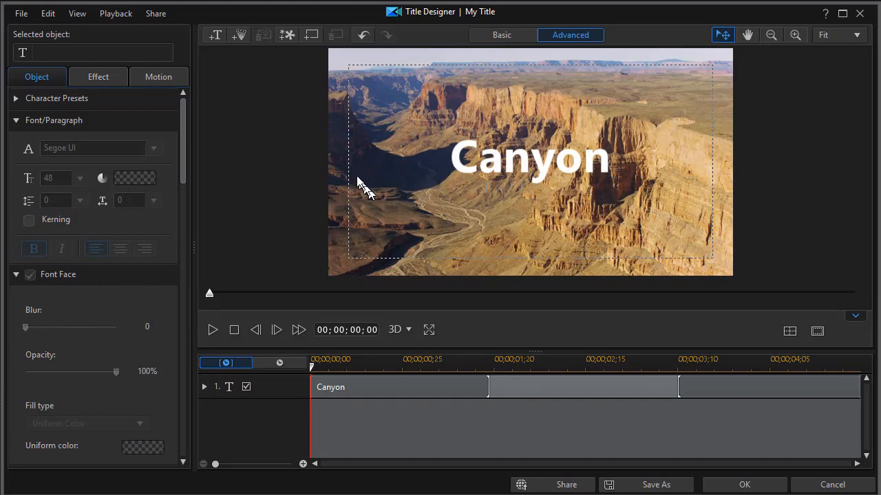
mouse_move(357, 176)
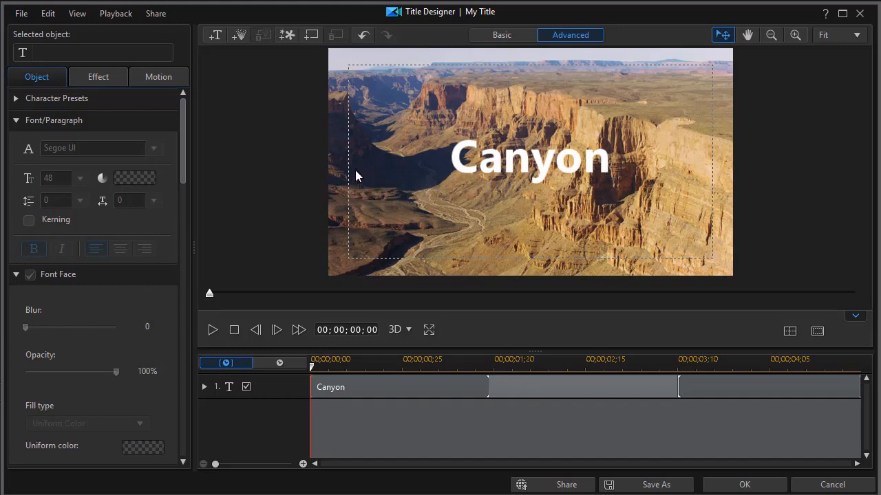
mouse_move(272, 110)
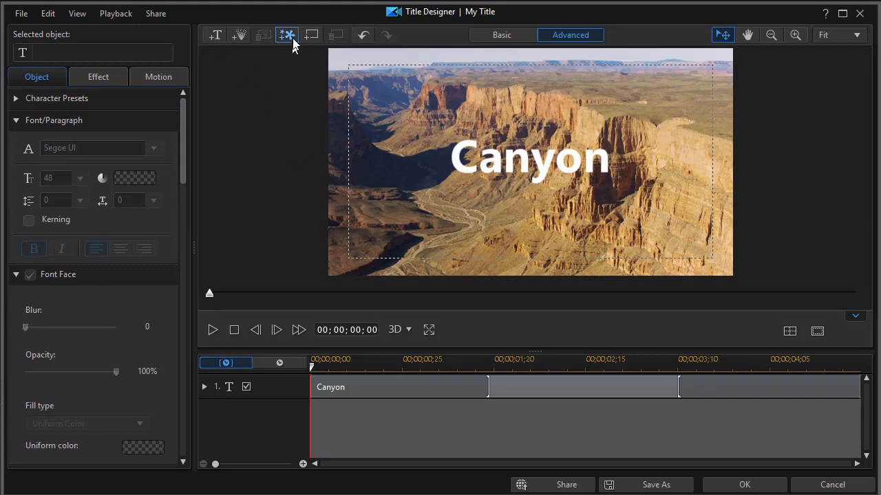
mouse_move(287, 36)
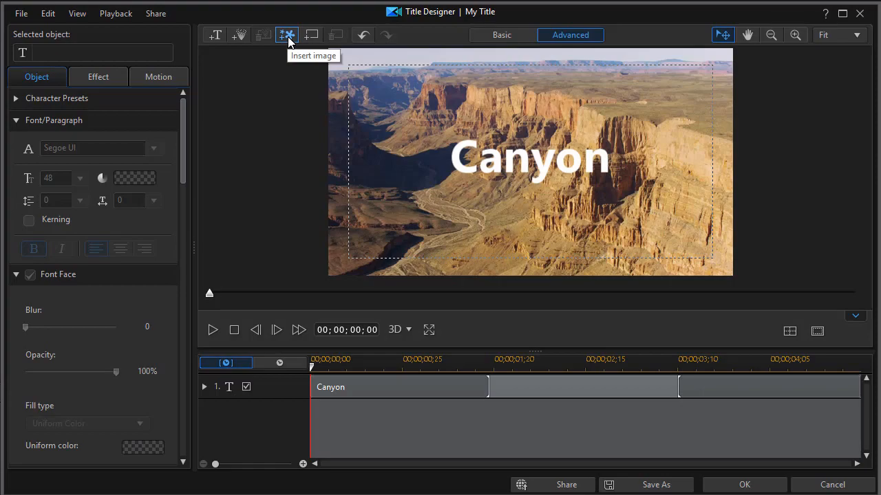
- Insert the 'grungy background' picture from the Temporary folder into the title
left_click(286, 35)
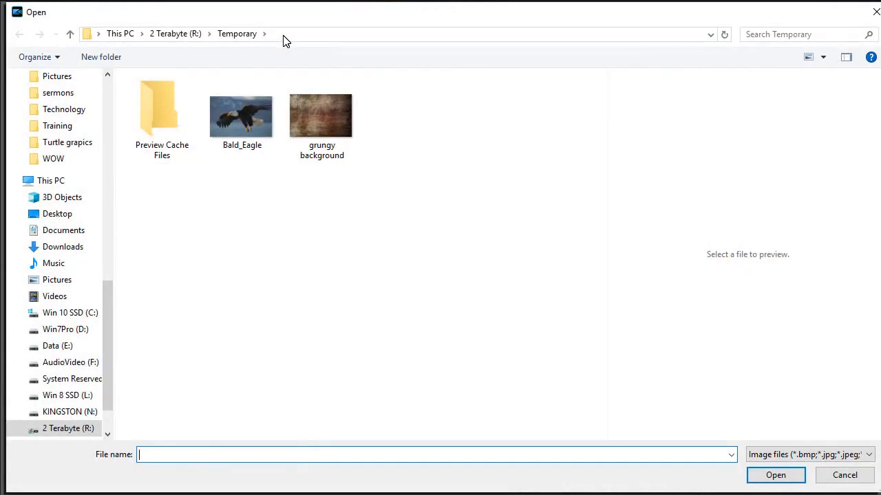
left_click(321, 116)
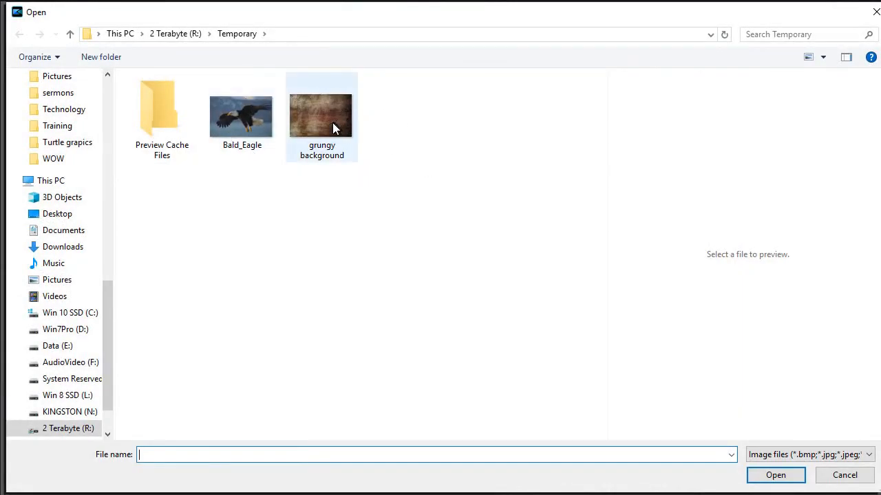
left_click(322, 116)
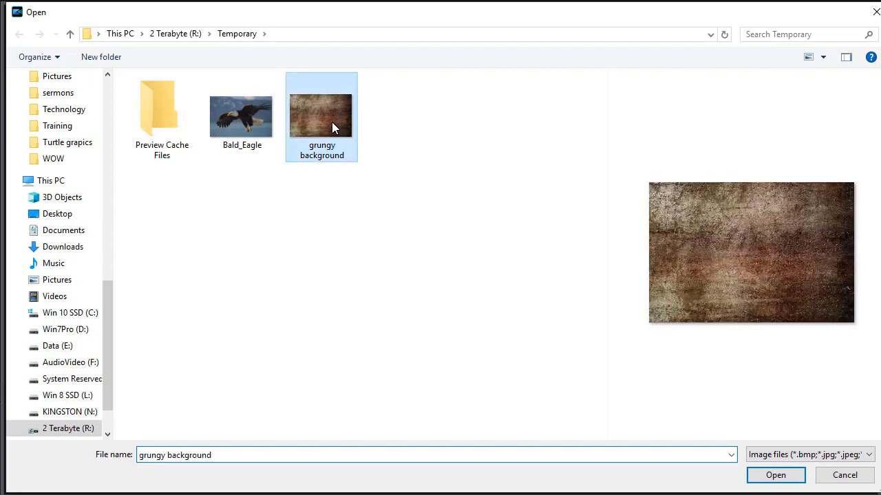
left_click(776, 476)
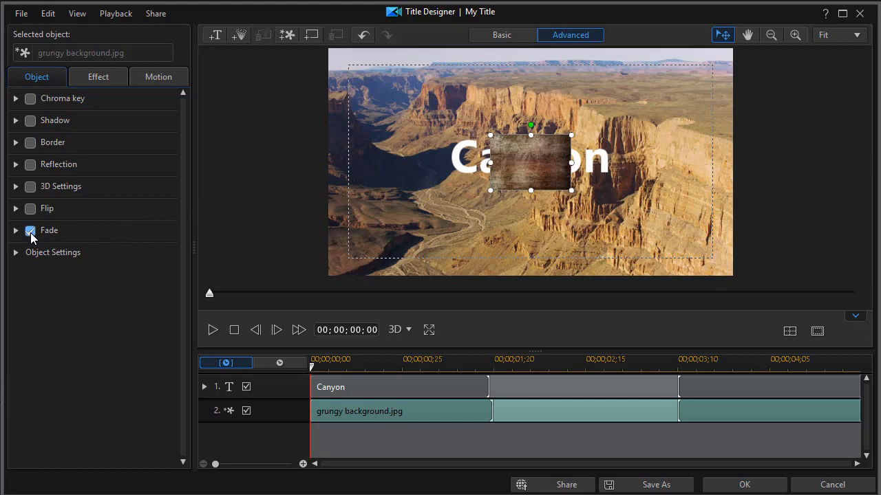
- Disable Fade and Maintain aspect ratio, then stretch the image to about 0.43 by 0.23
left_click(30, 231)
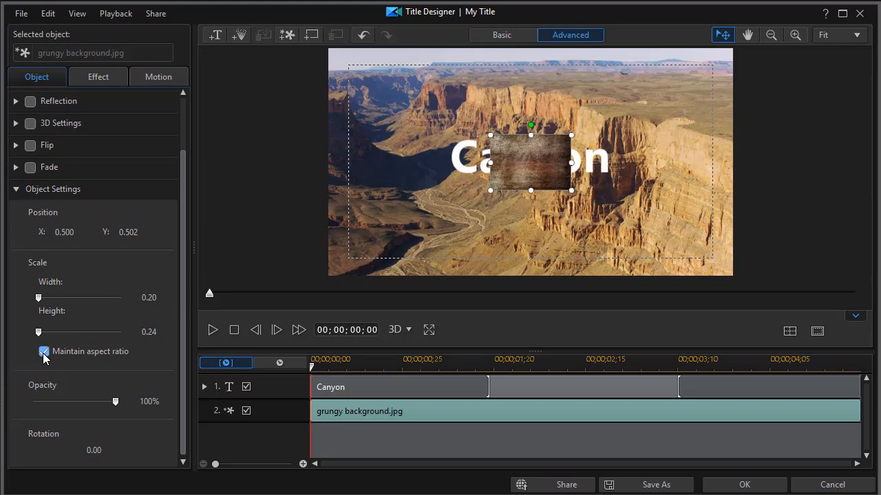
left_click(45, 351)
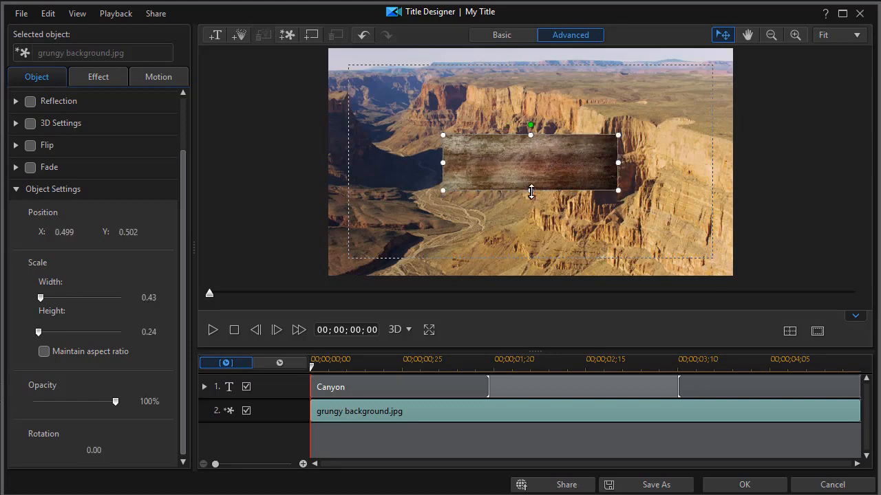
left_click_drag(530, 191, 530, 187)
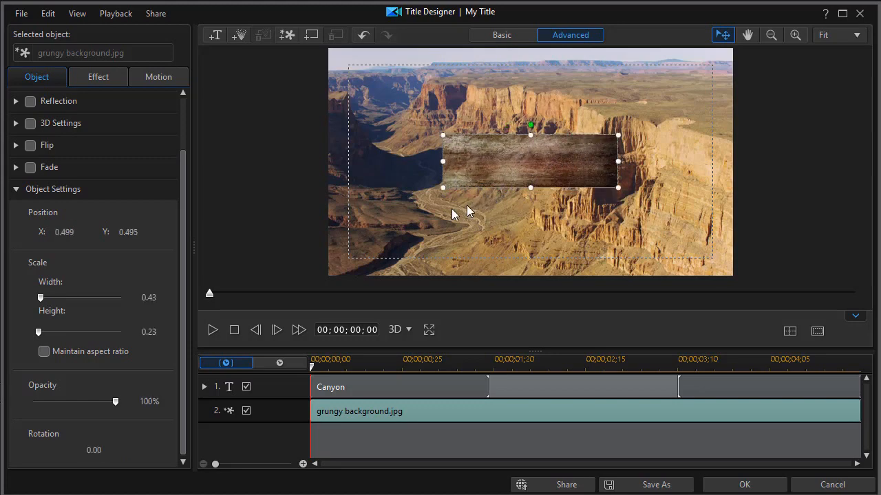
mouse_move(548, 163)
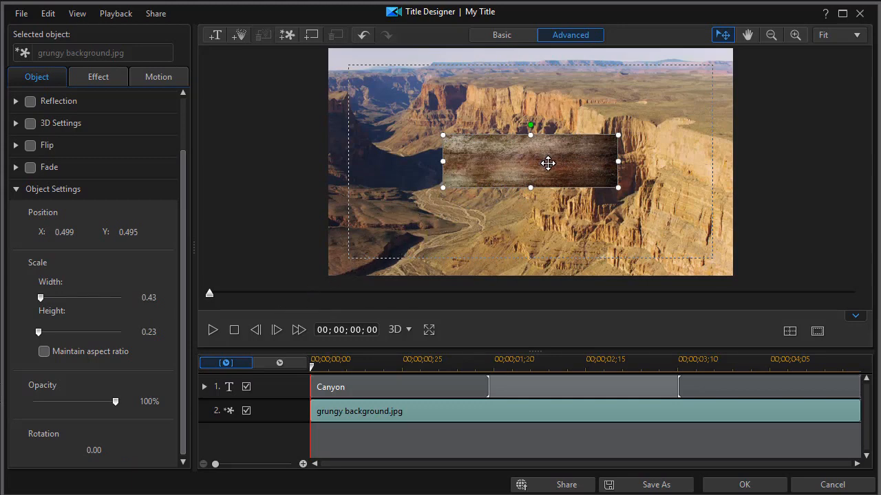
mouse_move(446, 384)
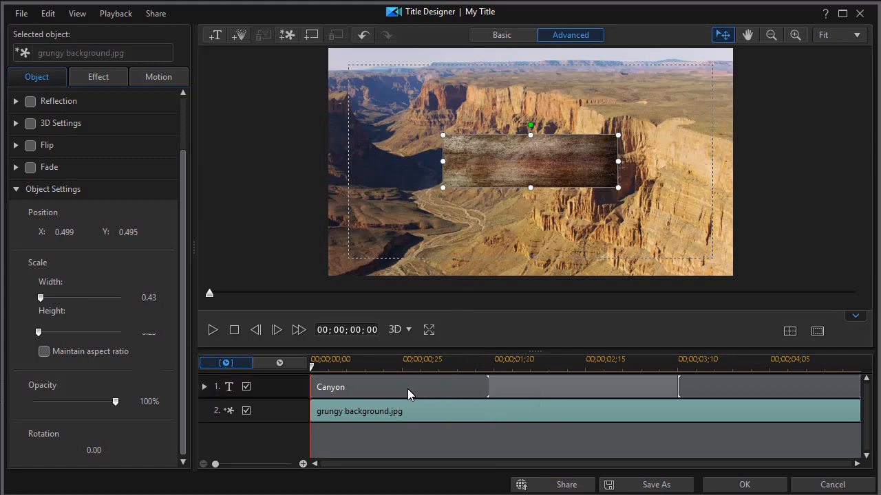
- Select the Canyon text, then the grungy background image object
left_click(330, 387)
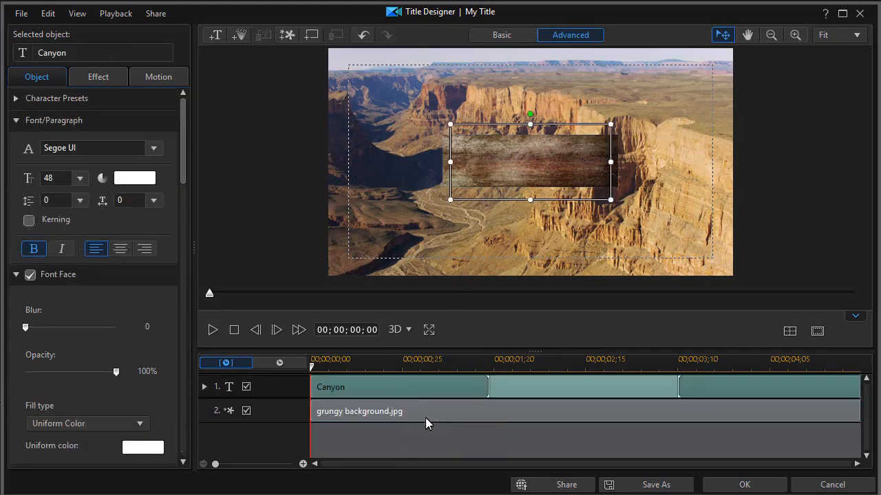
left_click(359, 411)
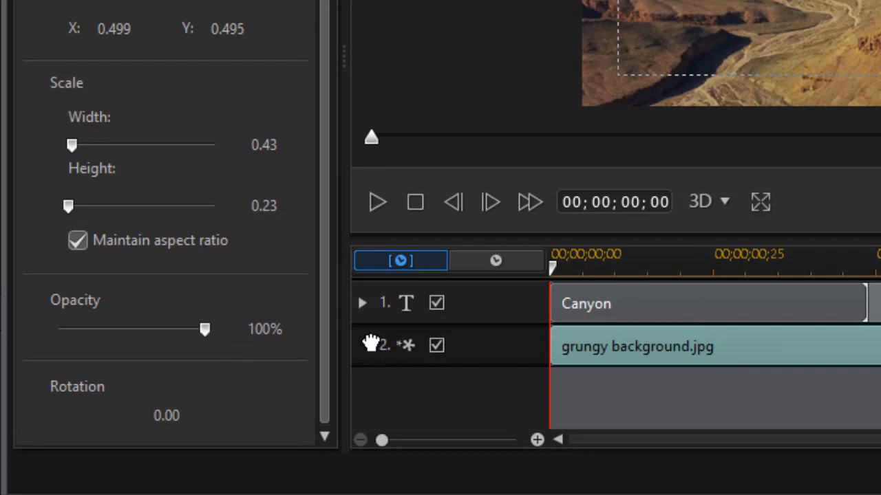
mouse_move(372, 344)
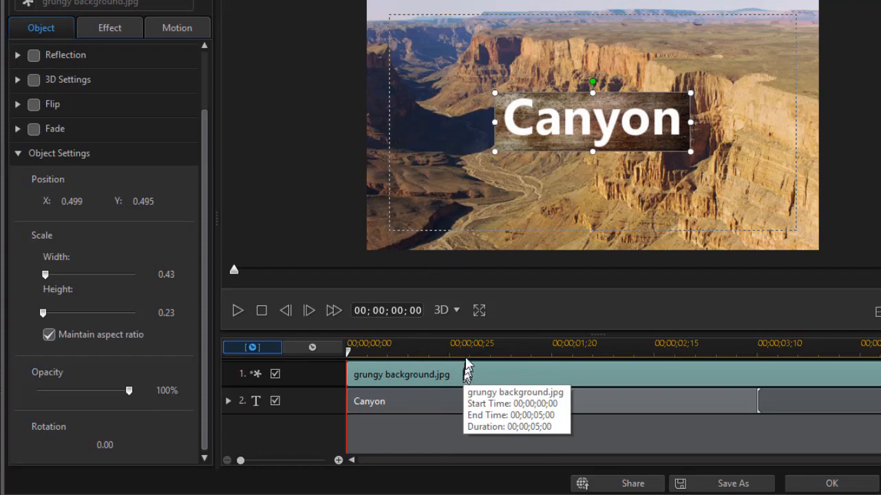
mouse_move(389, 381)
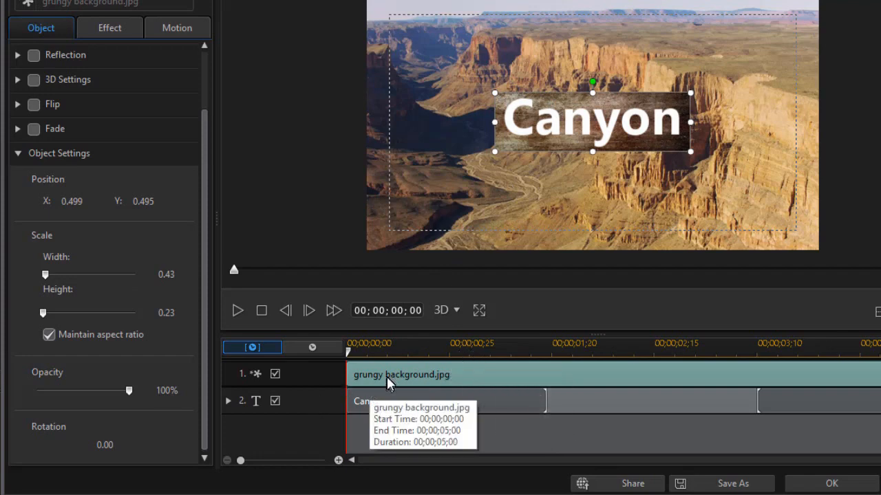
mouse_move(241, 406)
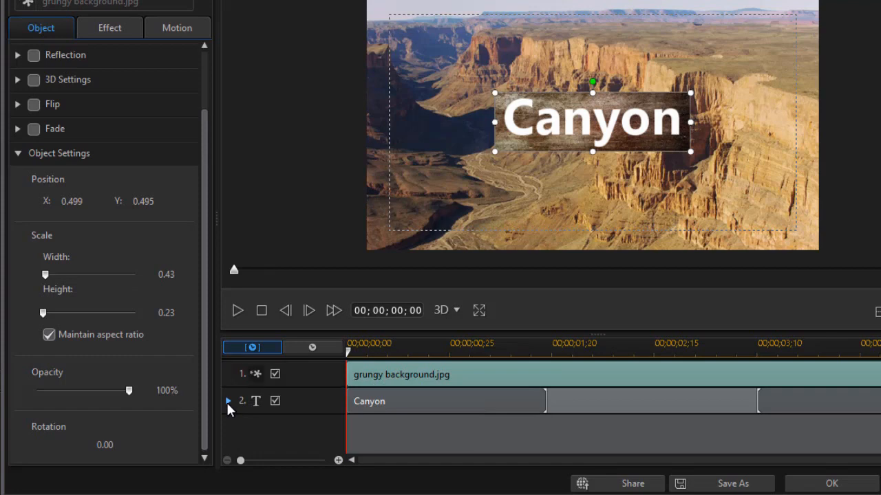
- Reveal the title's keyframe rows and preview the Canyon text sliding off its banner
left_click(227, 401)
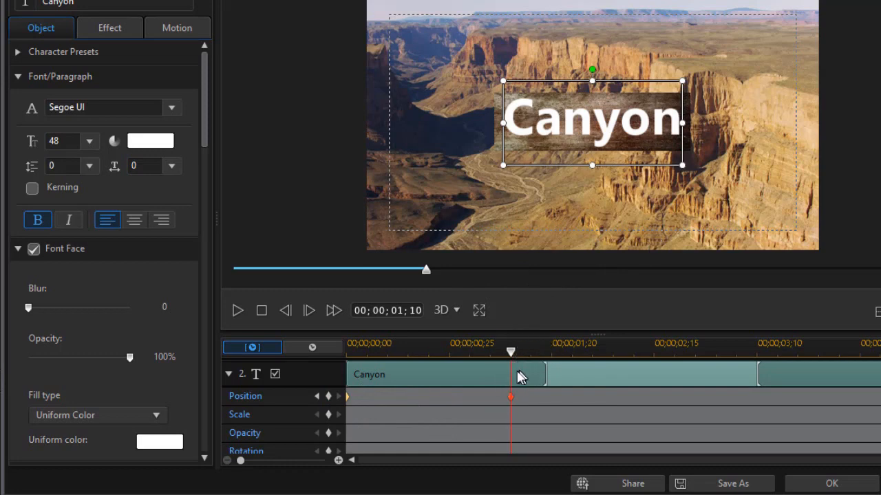
mouse_move(623, 77)
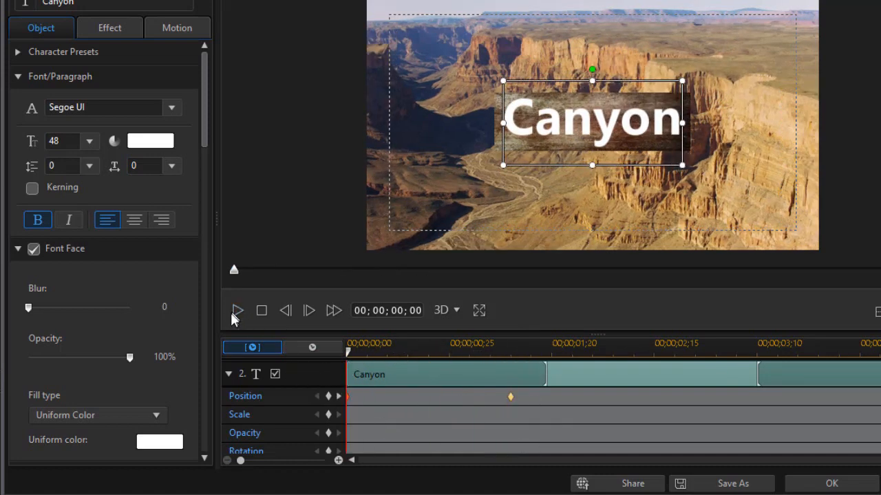
left_click(237, 310)
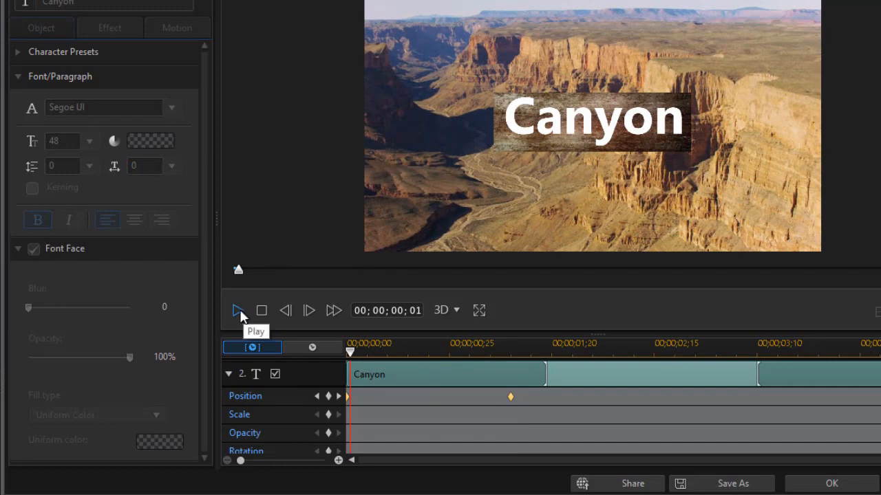
left_click(237, 310)
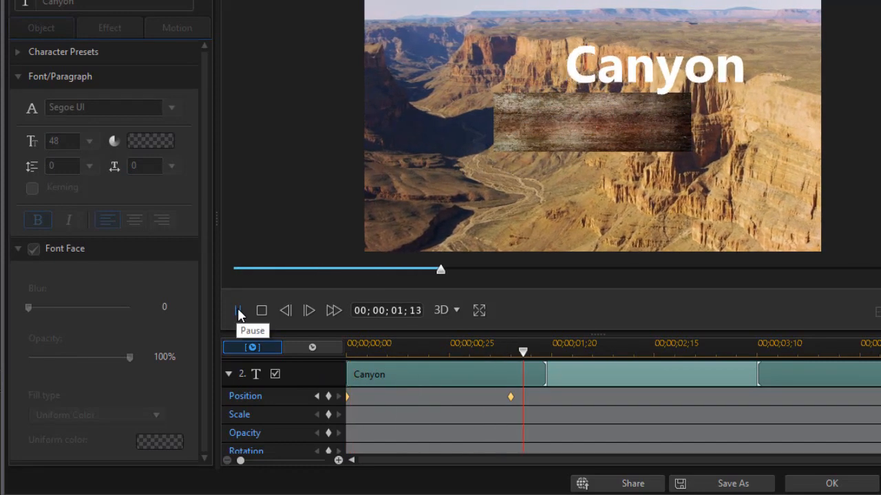
left_click(239, 310)
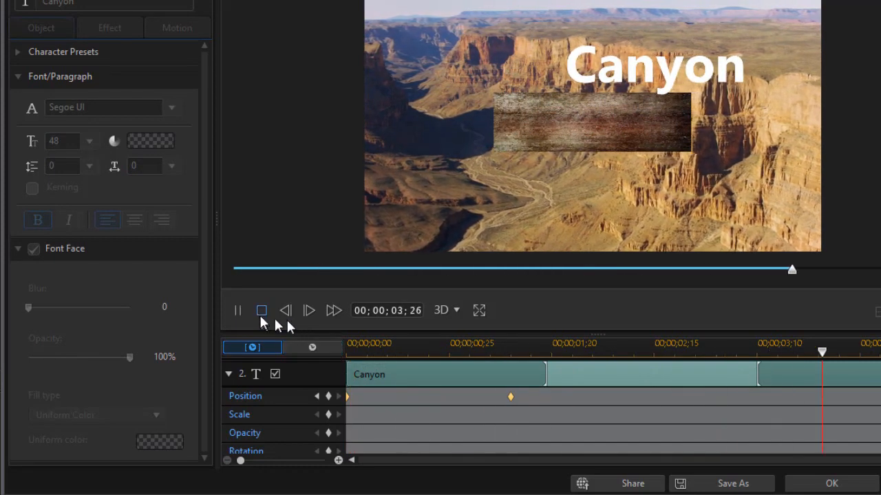
left_click(262, 311)
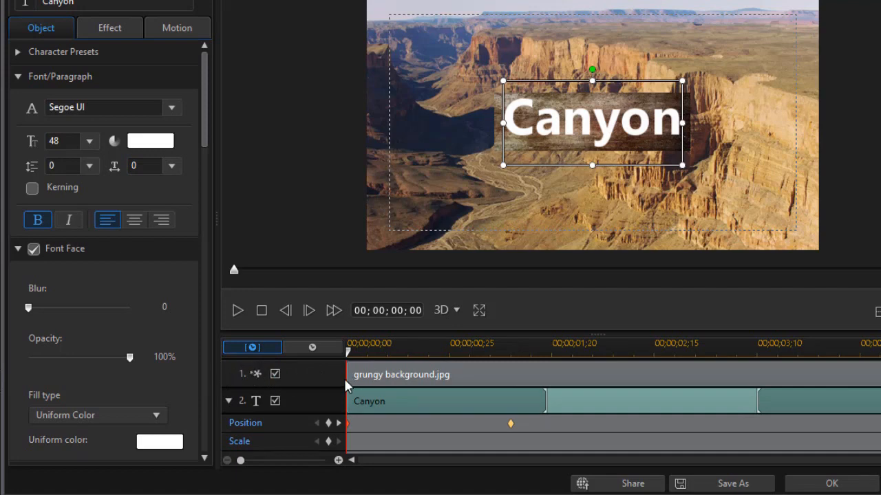
mouse_move(382, 377)
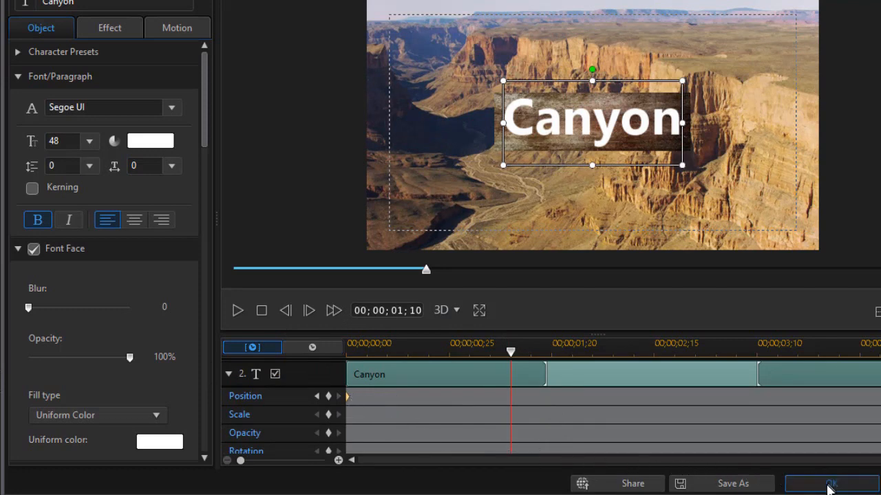
- Close Title Designer with OK and disable the canyon footage on video track 1
left_click(830, 483)
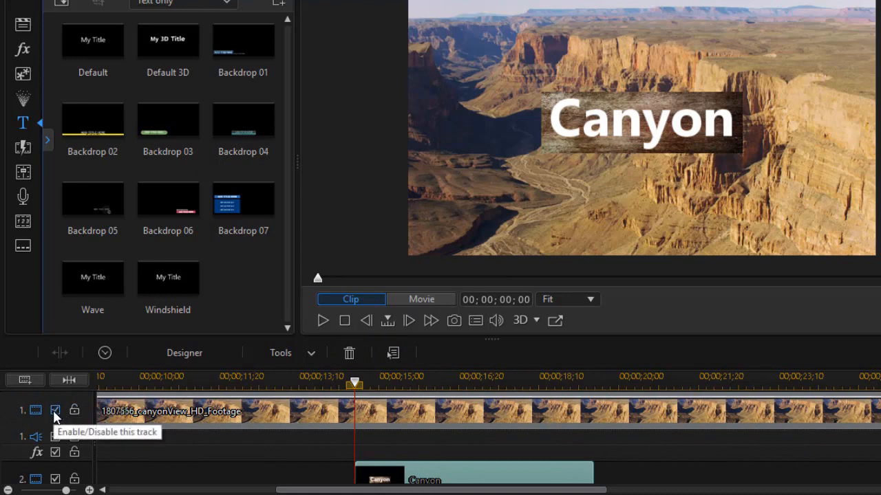
left_click(55, 410)
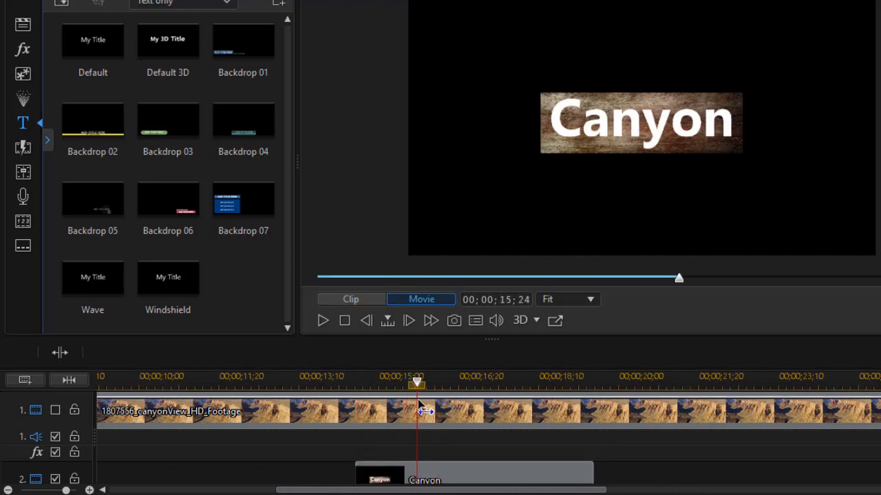
- Take a preview snapshot and save it with the file name 'canyon1'
left_click(473, 472)
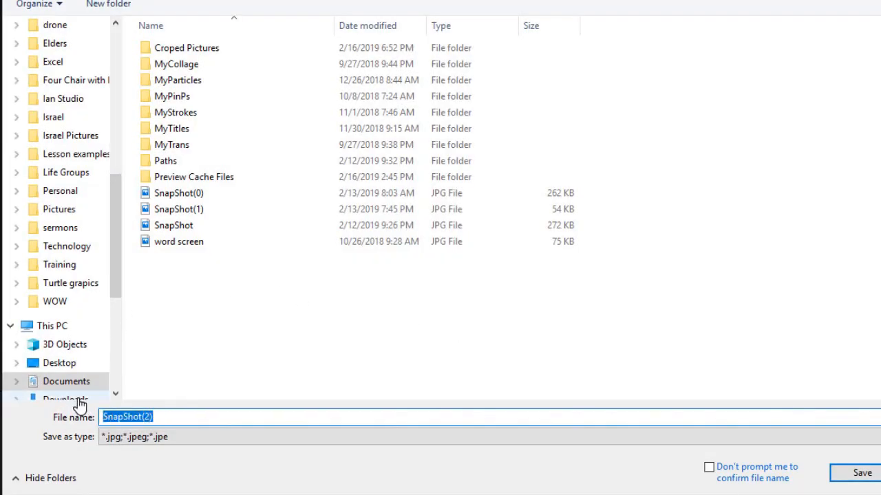
type("canyo")
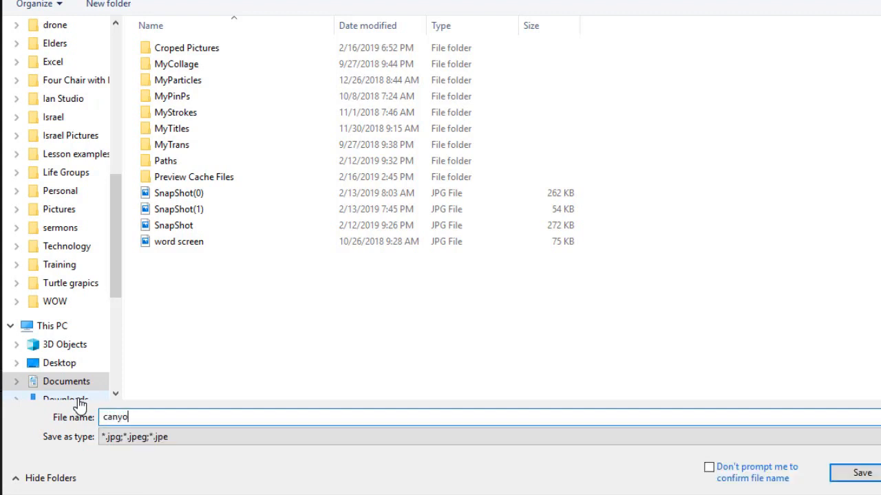
type("1")
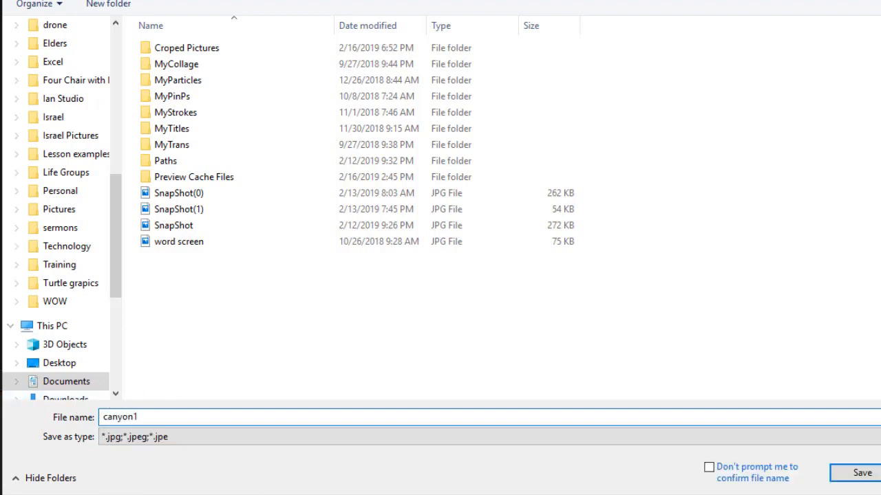
left_click(856, 472)
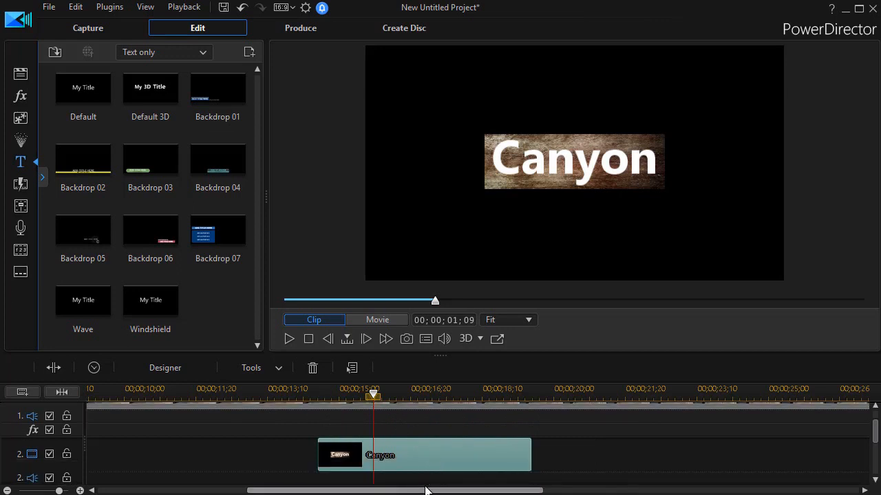
- Delete the title clip and switch to the Media Room showing canyon1.jpg
left_click(377, 319)
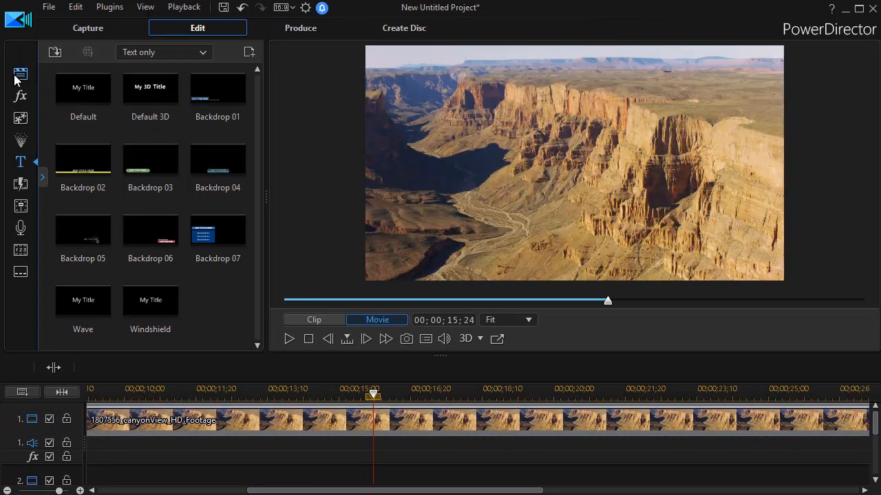
left_click(20, 74)
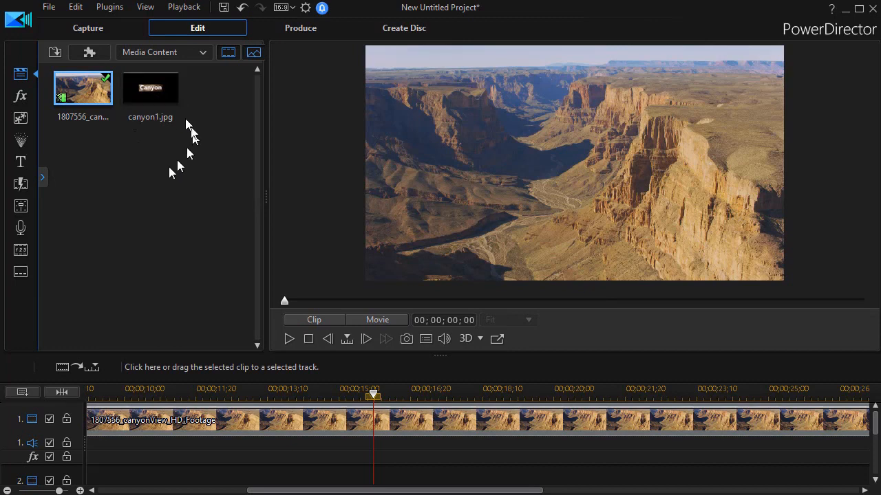
mouse_move(150, 93)
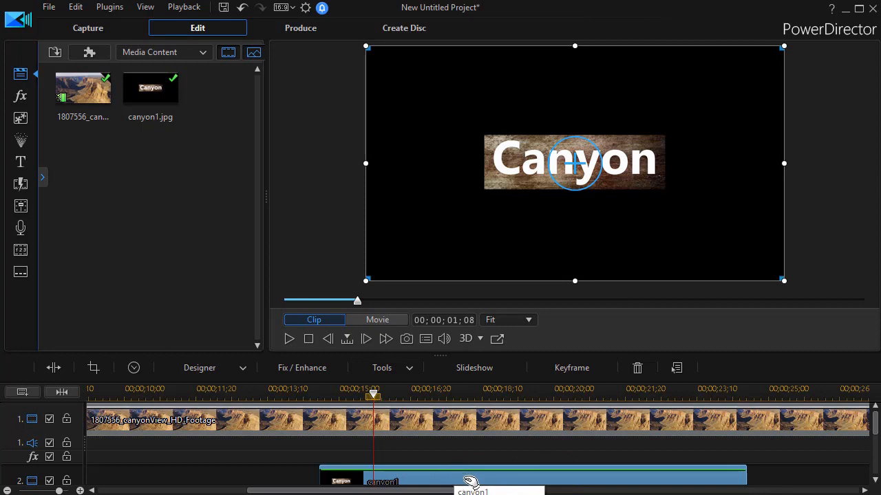
mouse_move(110, 358)
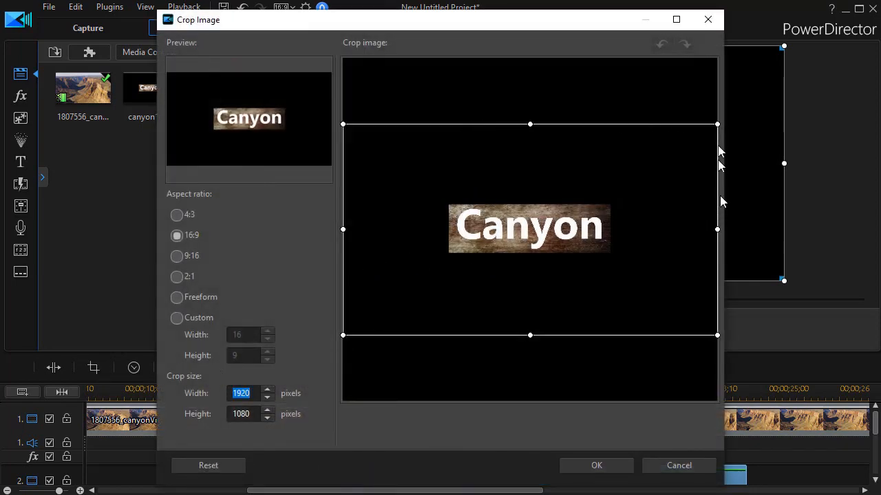
mouse_move(211, 321)
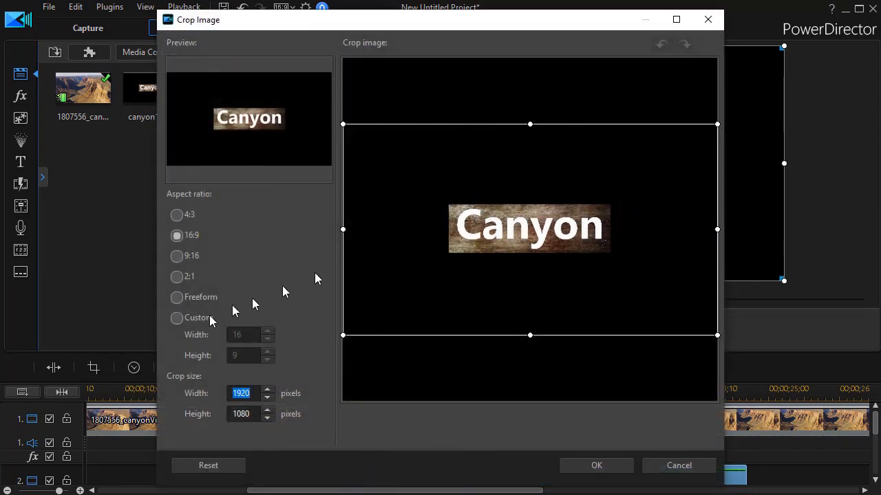
- Crop canyon1 with a Freeform ratio tightly around the wood Canyon banner
left_click(176, 297)
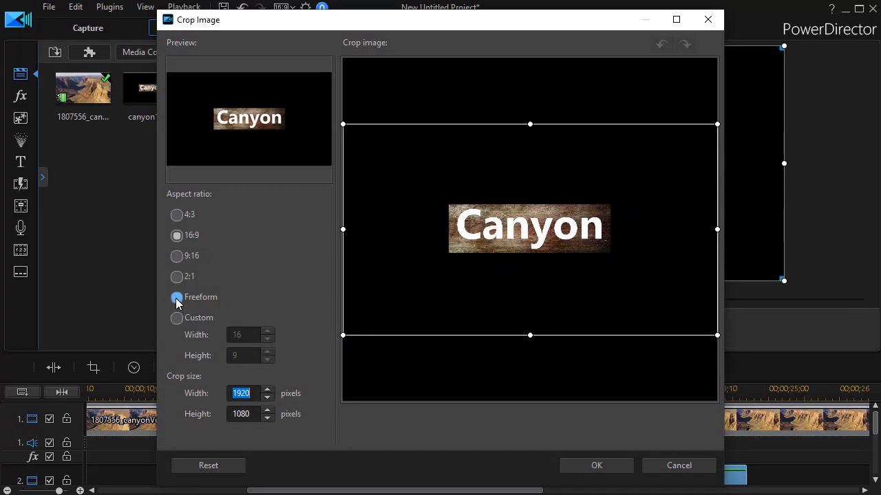
left_click(176, 297)
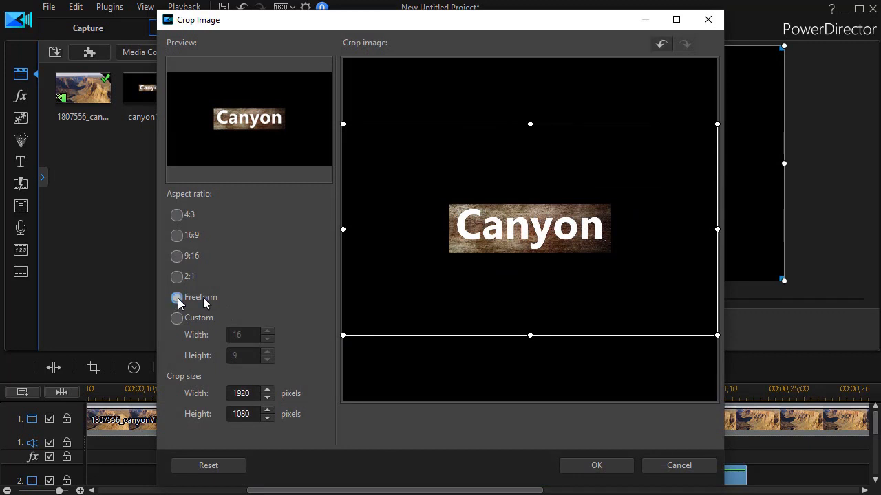
left_click_drag(343, 124, 426, 186)
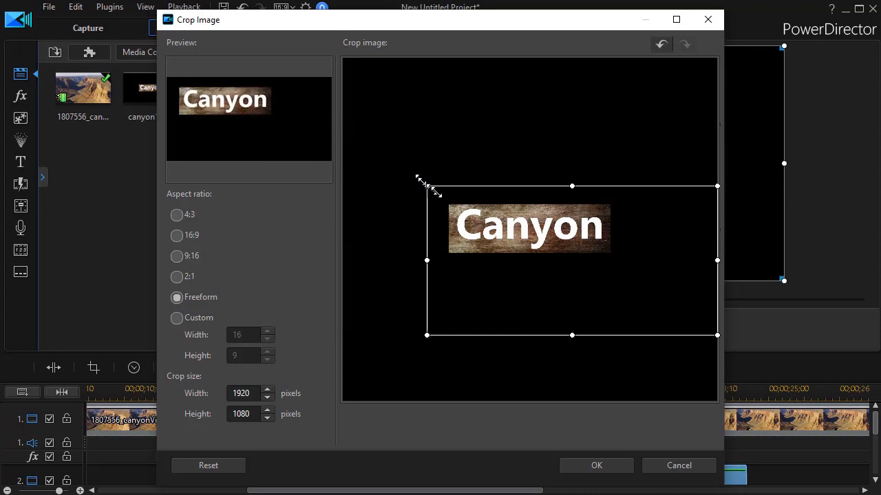
left_click_drag(427, 186, 448, 207)
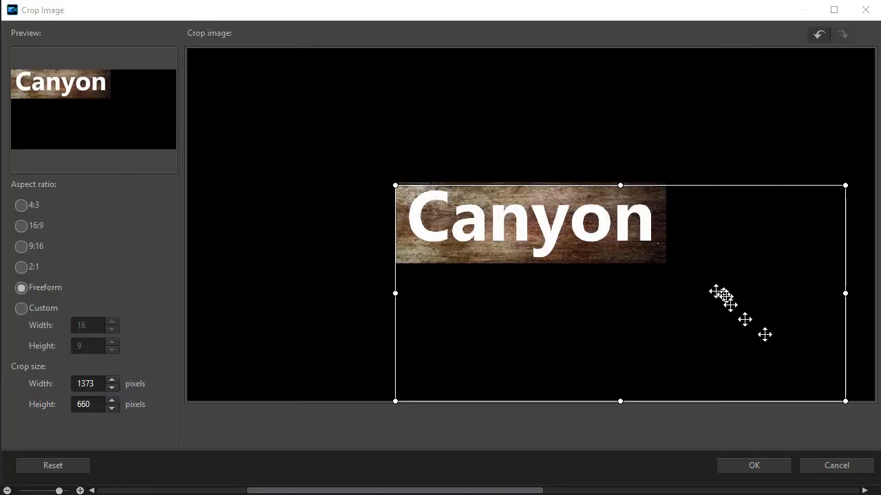
left_click_drag(845, 401, 675, 268)
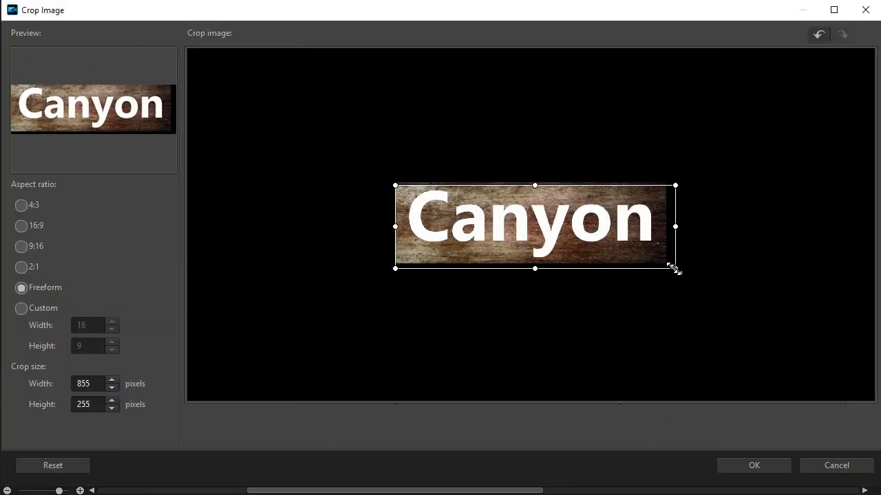
left_click_drag(675, 268, 664, 263)
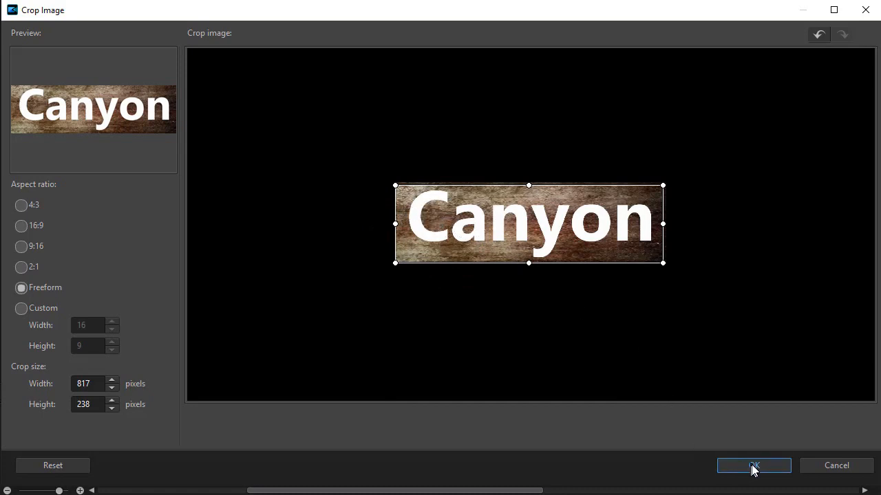
left_click(753, 466)
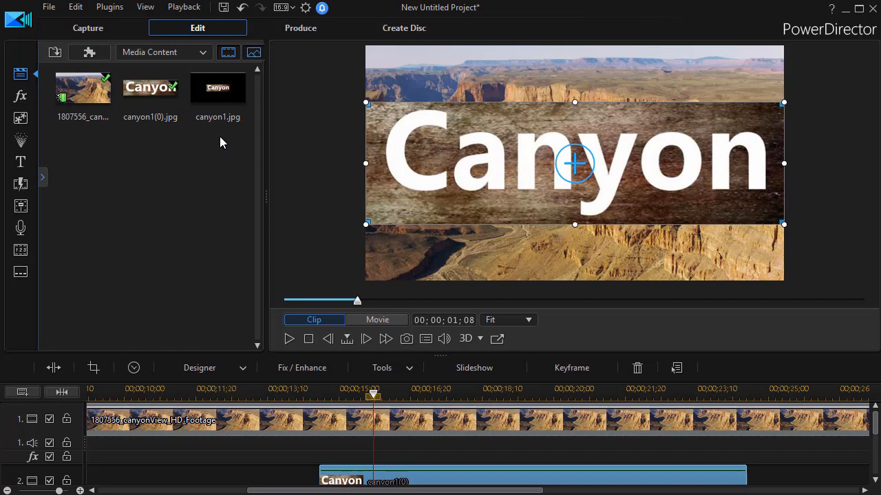
mouse_move(150, 88)
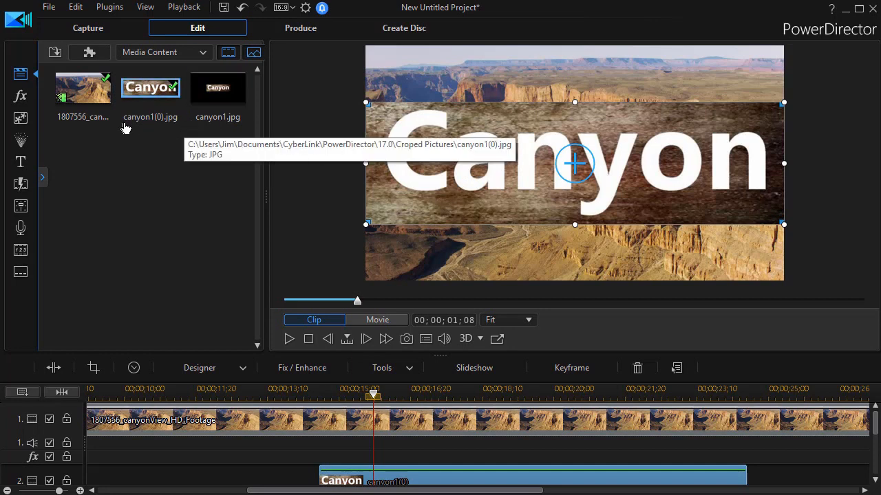
mouse_move(159, 127)
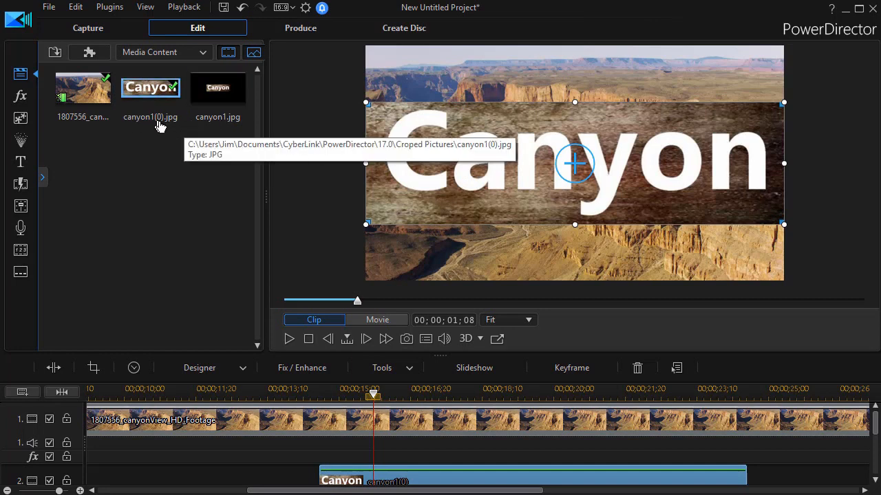
mouse_move(161, 93)
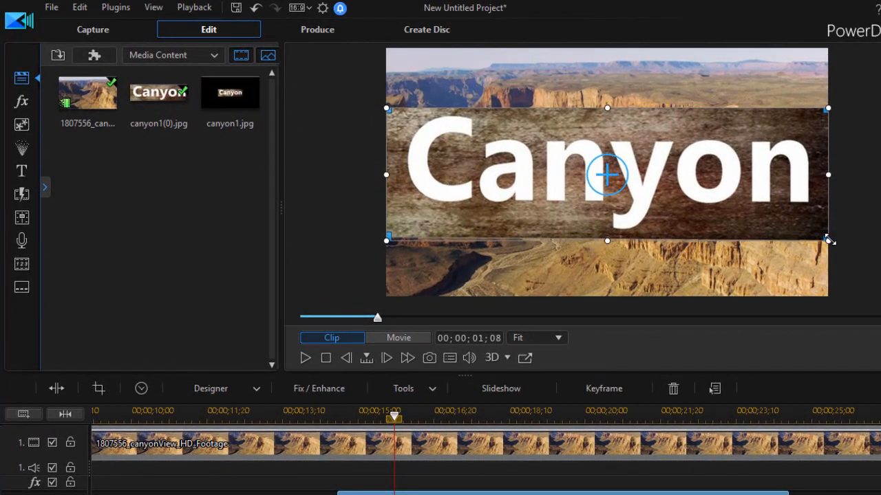
- Scale the Canyon title overlay down and drag it toward the upper left
left_click_drag(828, 240, 558, 160)
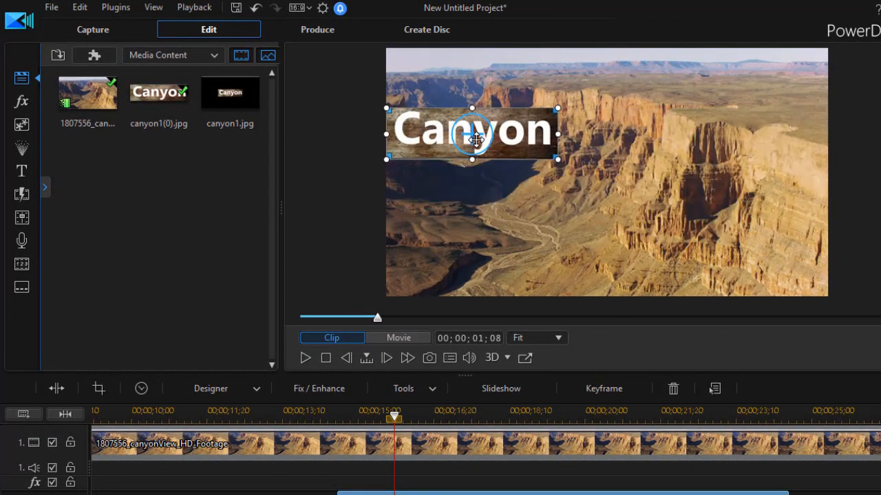
left_click_drag(474, 133, 489, 229)
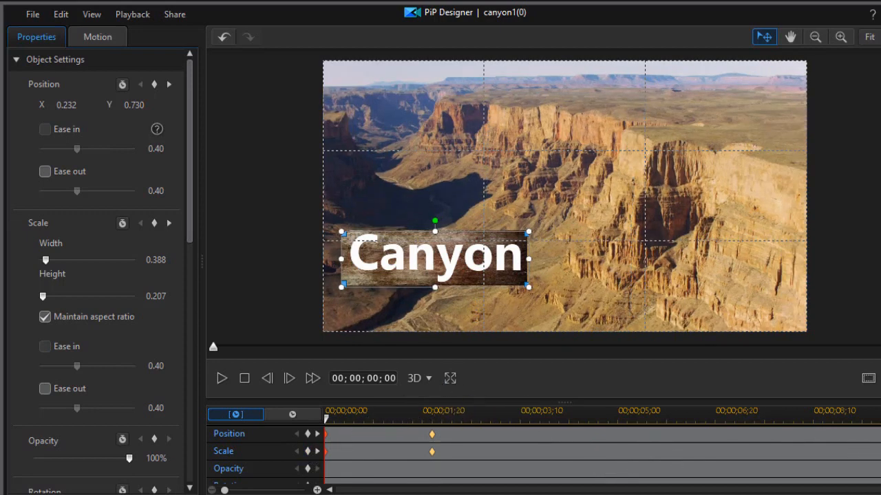
- Place the Canyon title at lower left for the opening and upper right at the later keyframe
left_click_drag(435, 255, 501, 248)
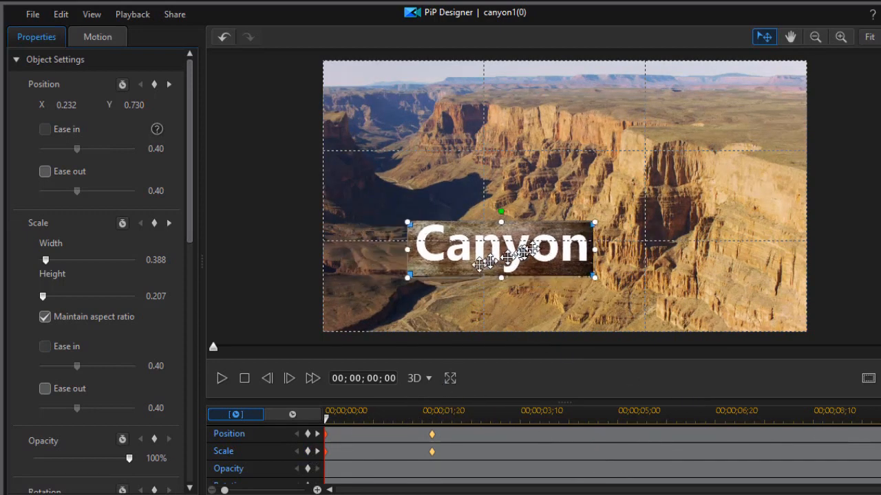
left_click_drag(501, 250, 440, 260)
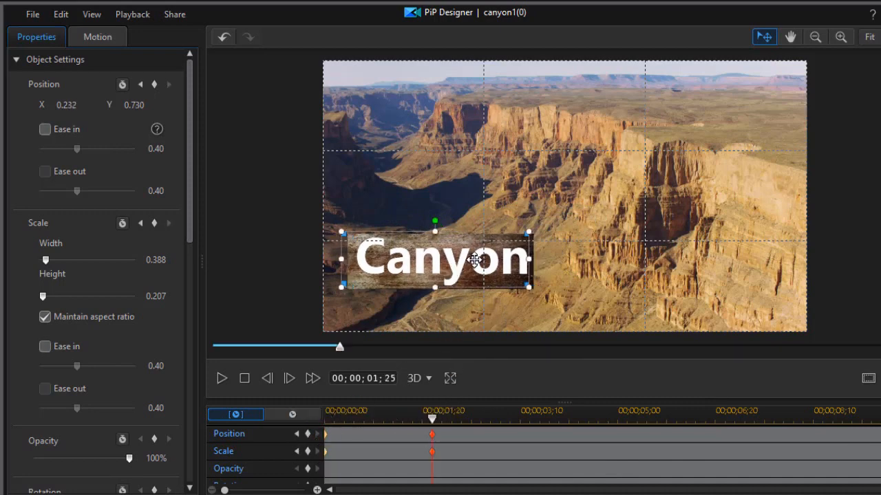
left_click_drag(440, 260, 641, 135)
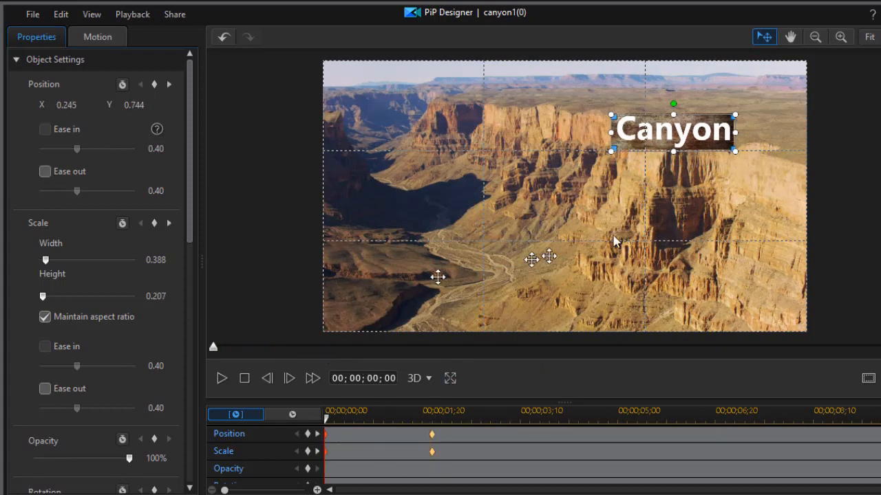
left_click_drag(672, 129, 441, 258)
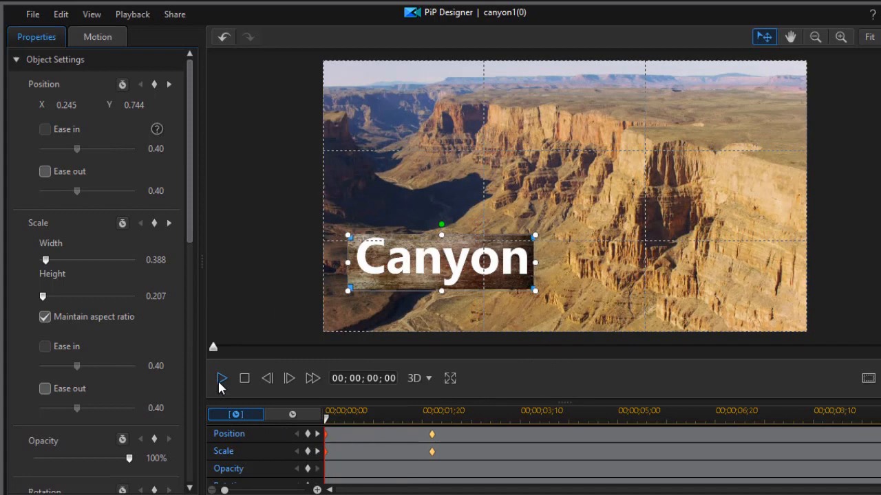
left_click(221, 377)
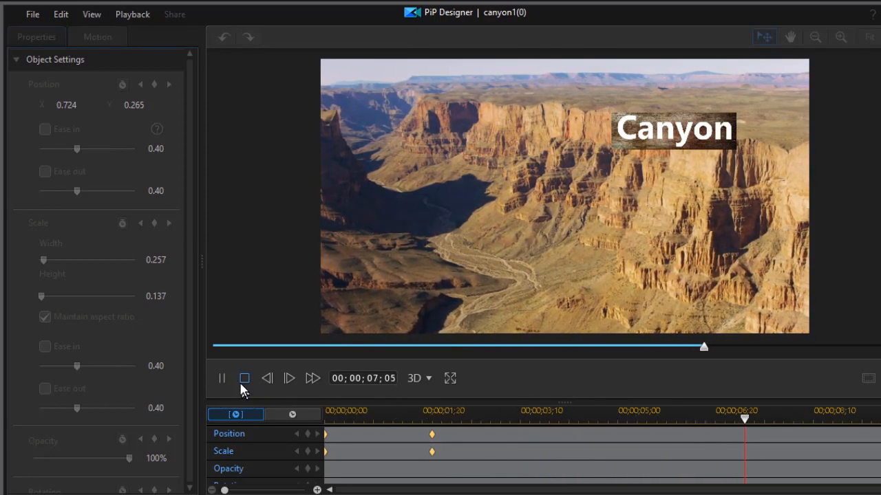
left_click(244, 378)
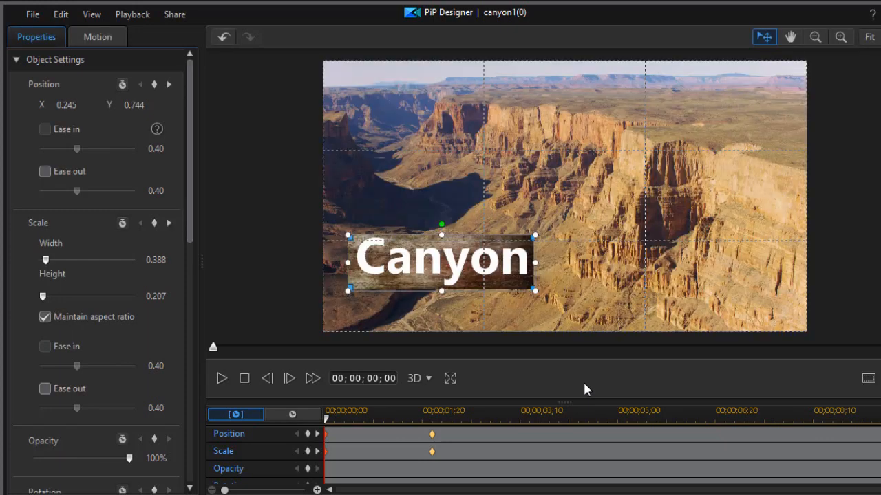
mouse_move(512, 391)
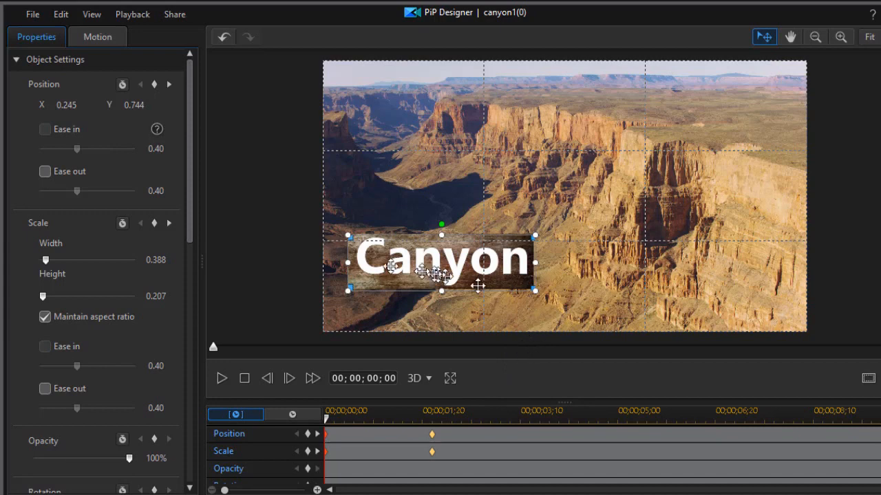
mouse_move(520, 291)
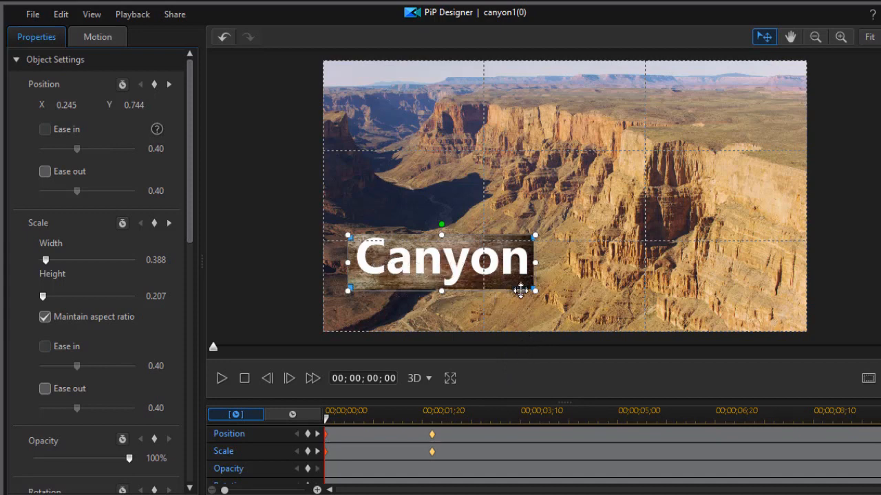
mouse_move(481, 237)
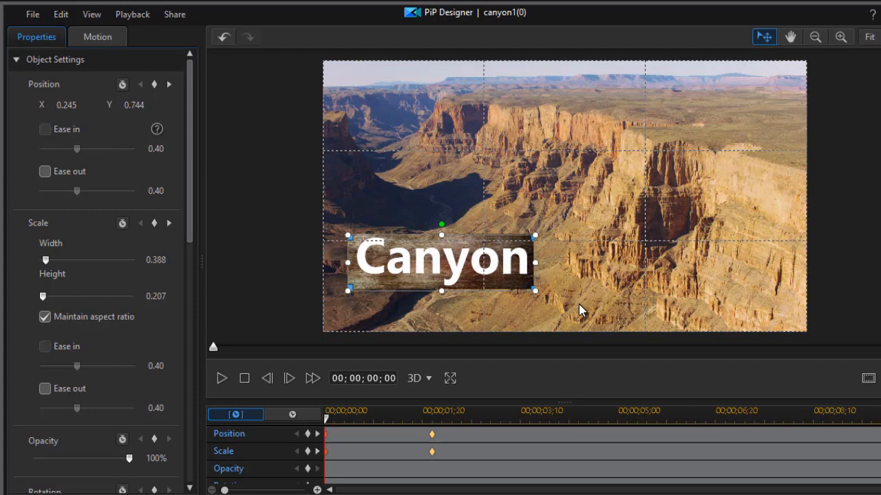
mouse_move(632, 382)
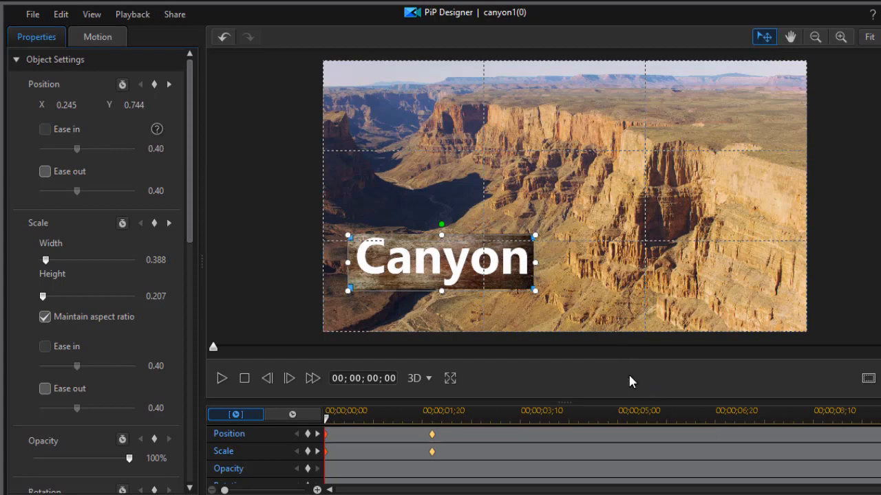